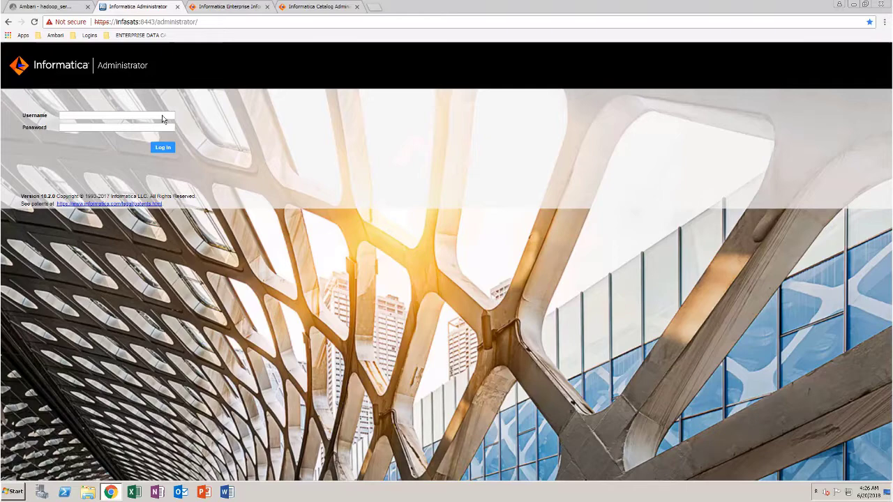
# Log in to the Informatica Administrator console
pyautogui.click(163, 147)
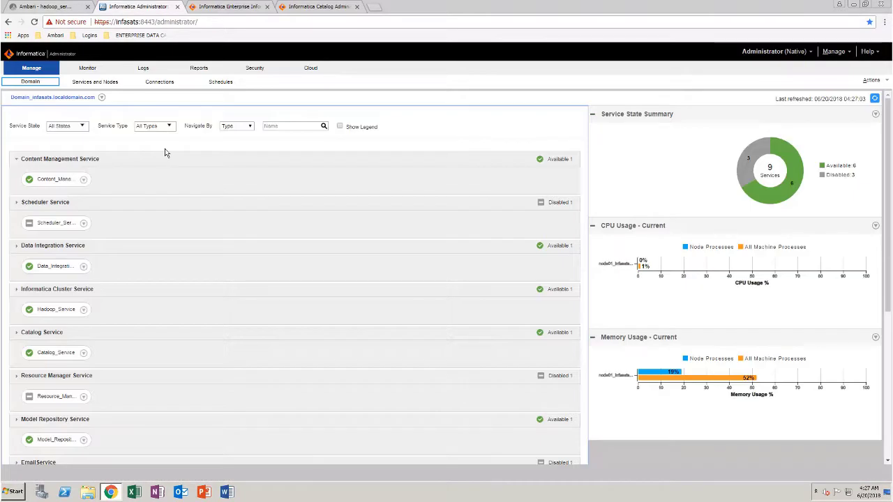
pyautogui.moveTo(122, 95)
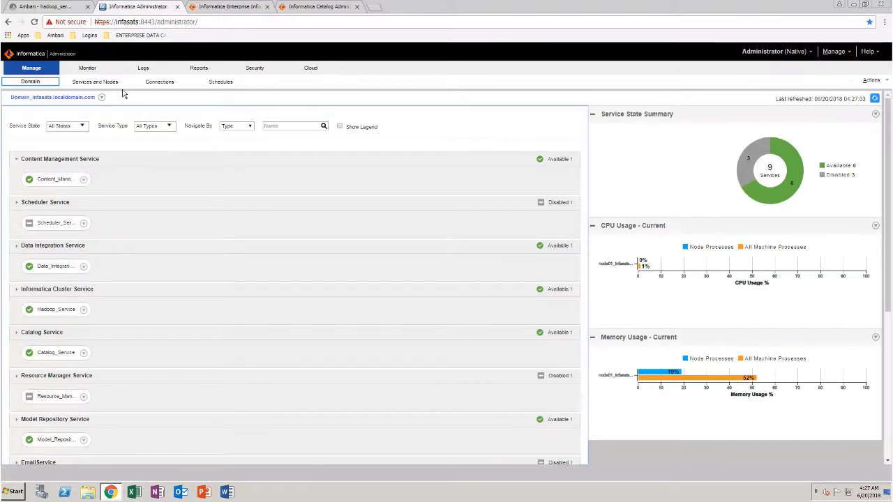
# Show the domain's properties in the Services and Nodes view
pyautogui.click(95, 81)
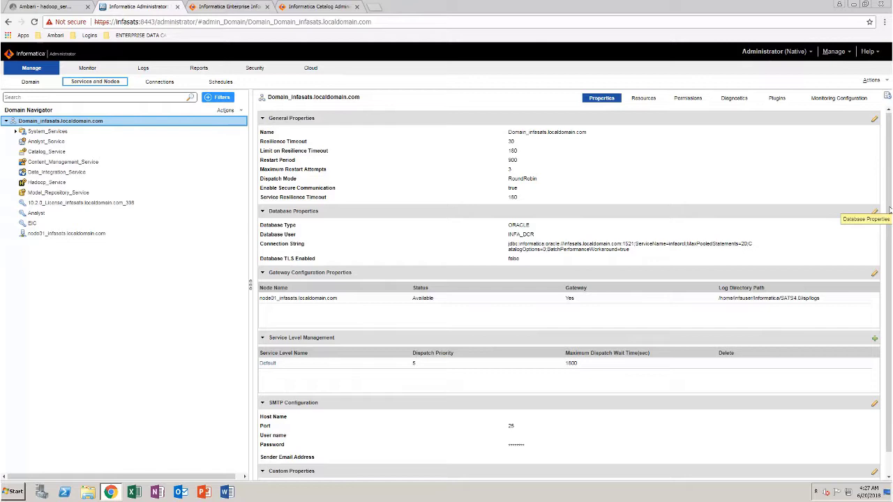
pyautogui.moveTo(887, 216)
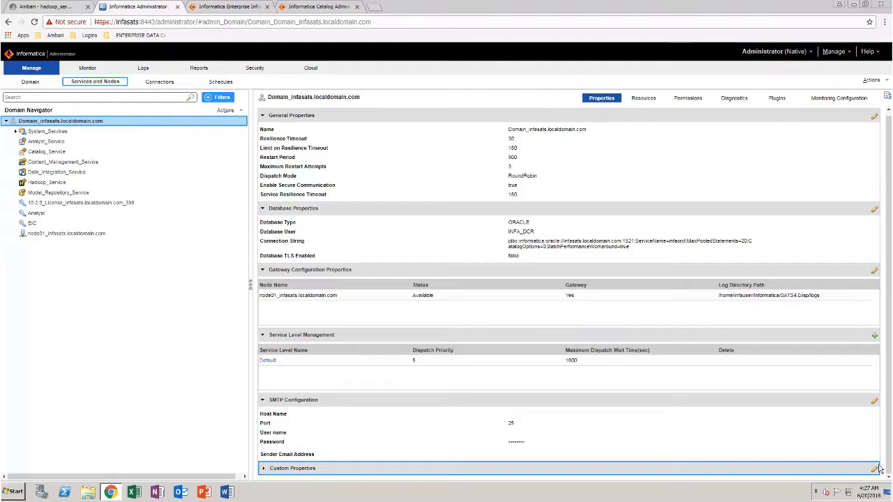
# Add custom property LdmCustomOptions.loadType with value medium and save the domain properties
pyautogui.click(866, 466)
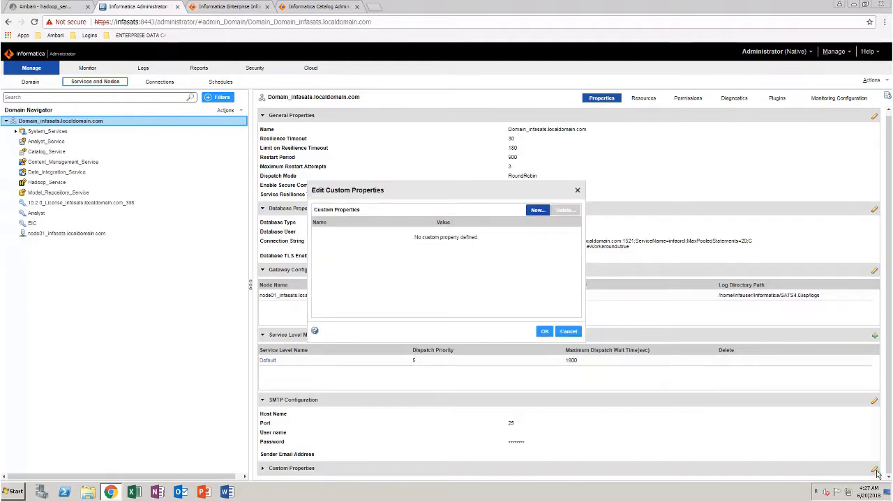
pyautogui.click(537, 210)
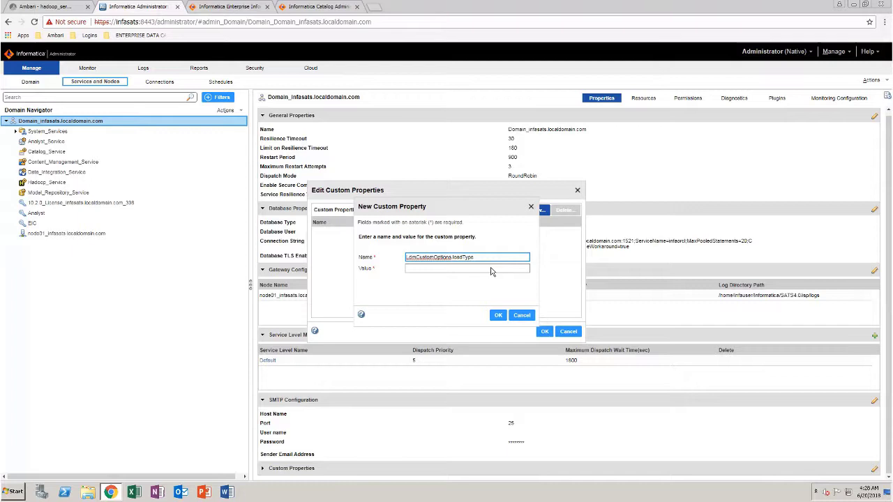
pyautogui.click(498, 315)
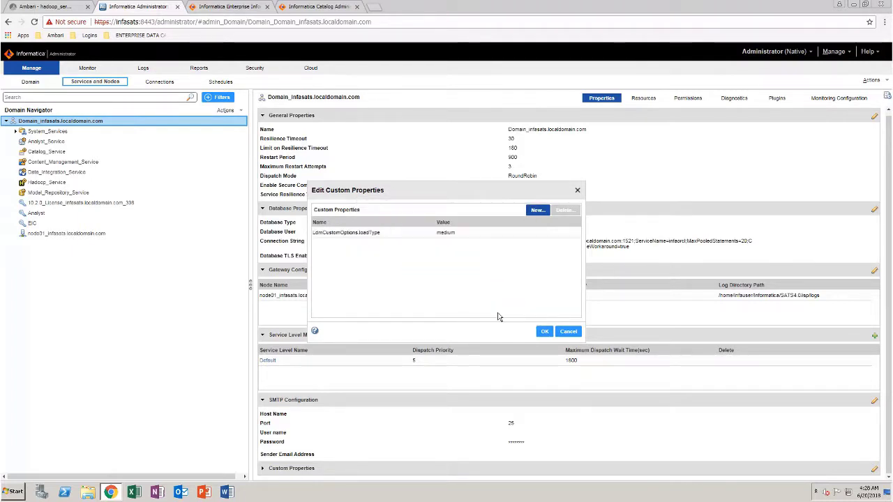
pyautogui.moveTo(550, 337)
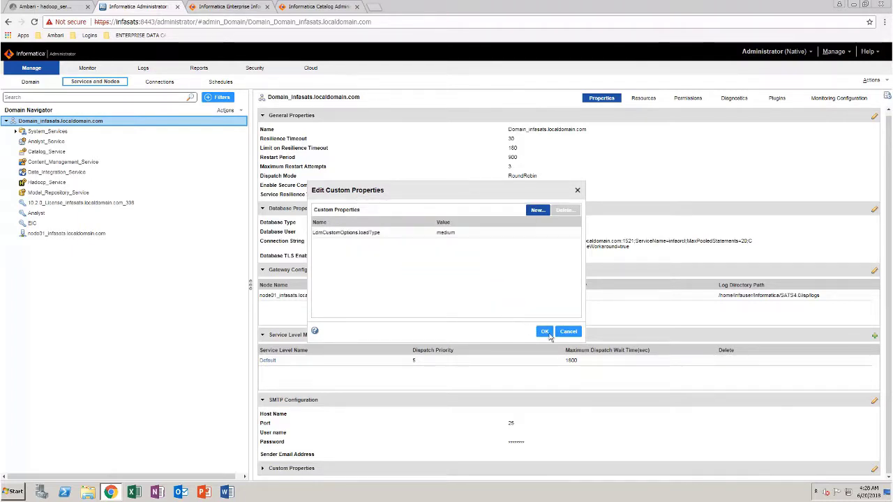
pyautogui.click(544, 331)
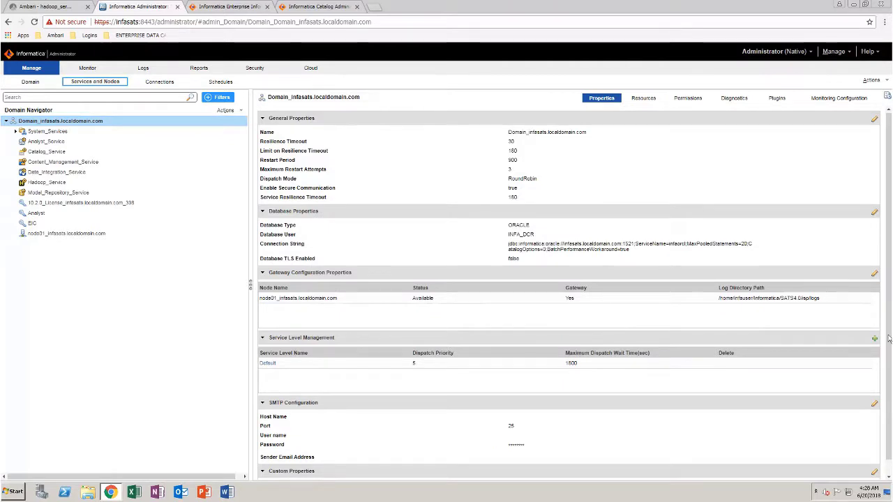